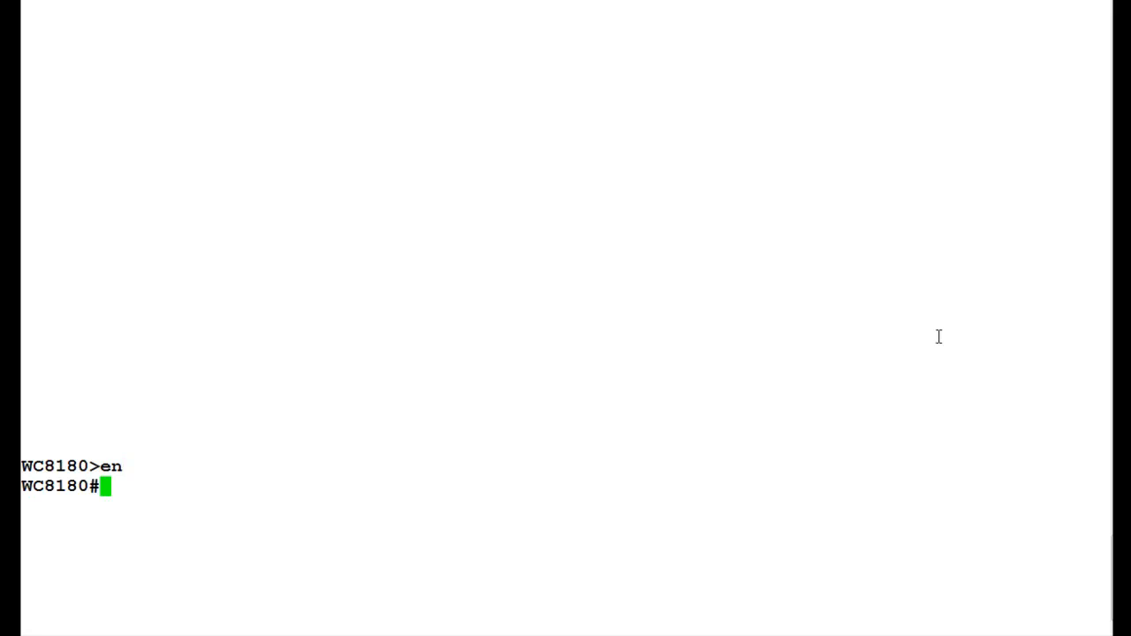
Run 'sho vlan interface info' to print the VLAN interface info table
type("sho vlan interface info")
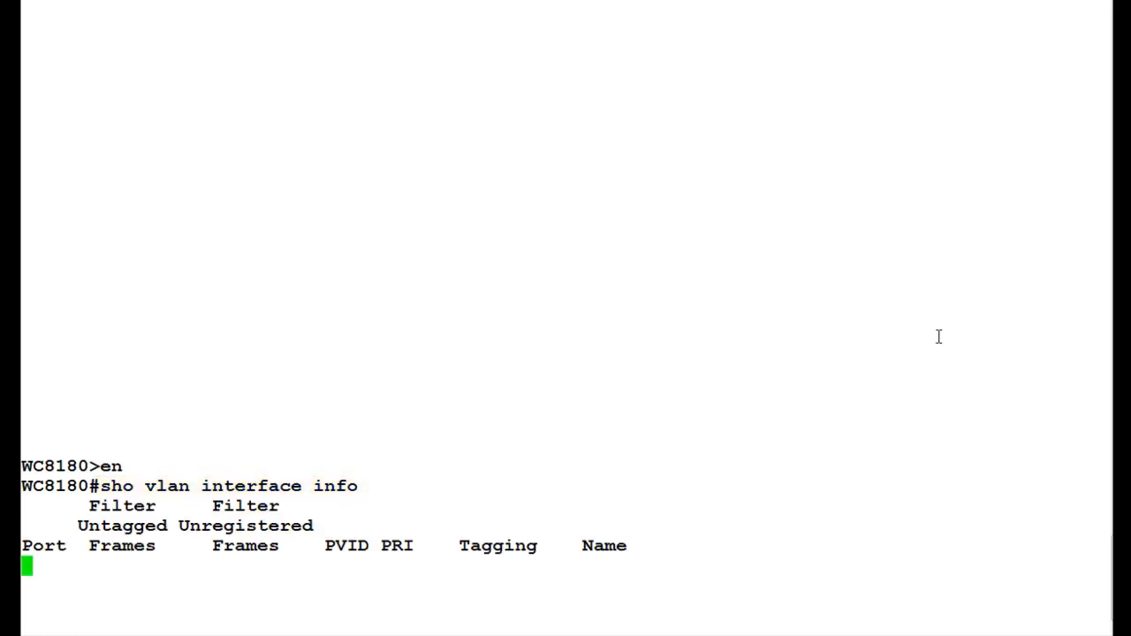
key("Return")
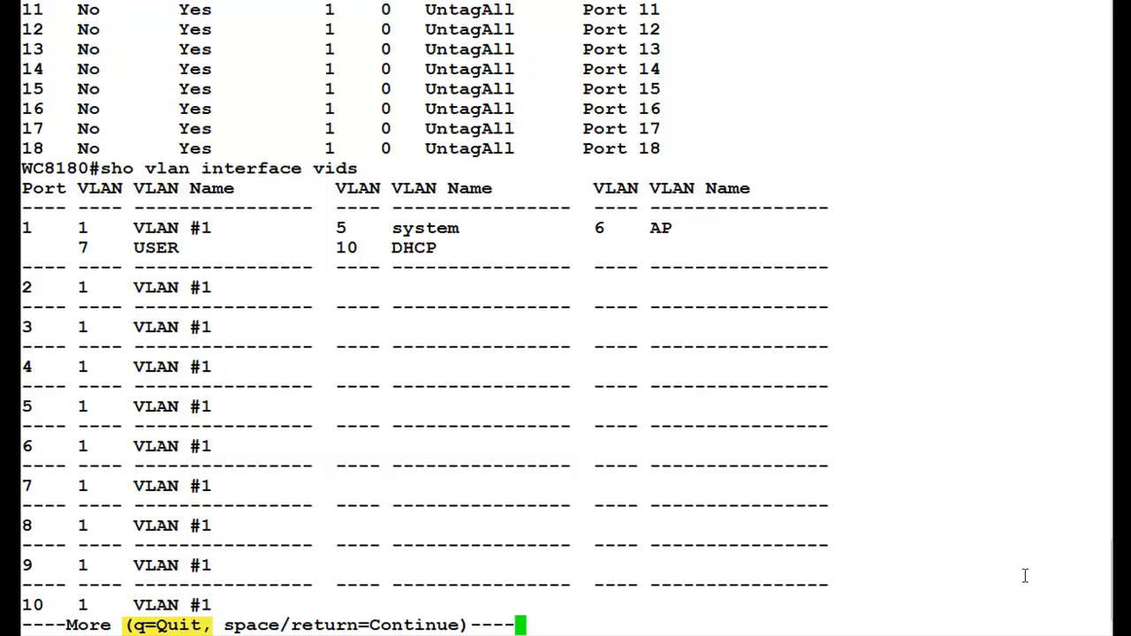
Quit the paged 'show vlan interface vids' listing after port 10, back to WC8180#
key("q")
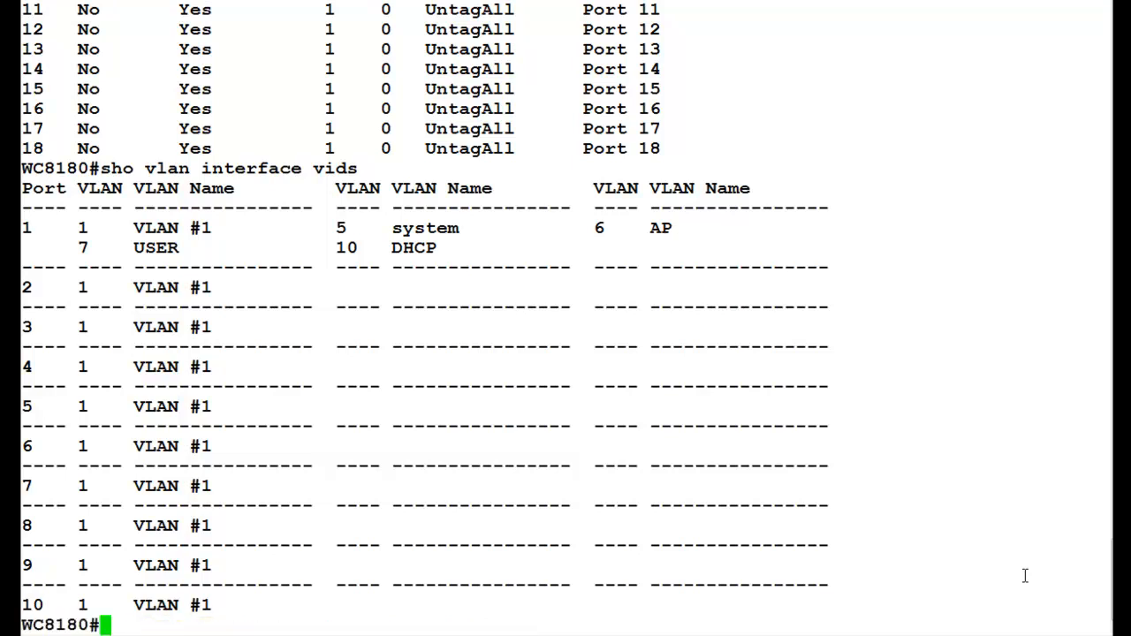